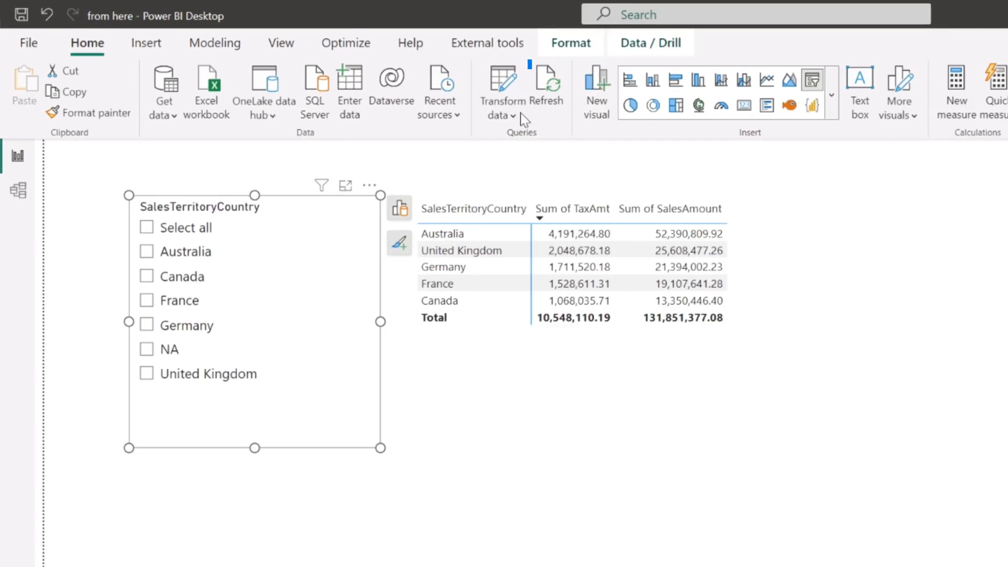
Launch the Power Query Editor via Transform data to see the Country parameter
{"action": "left_click", "coordinate": [500, 88]}
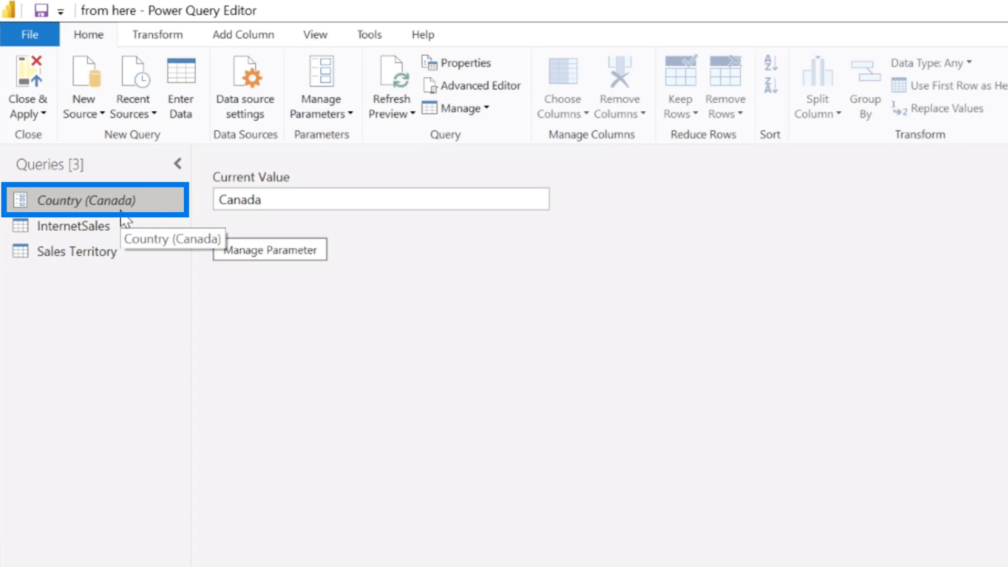
{"action": "mouse_move", "coordinate": [106, 230]}
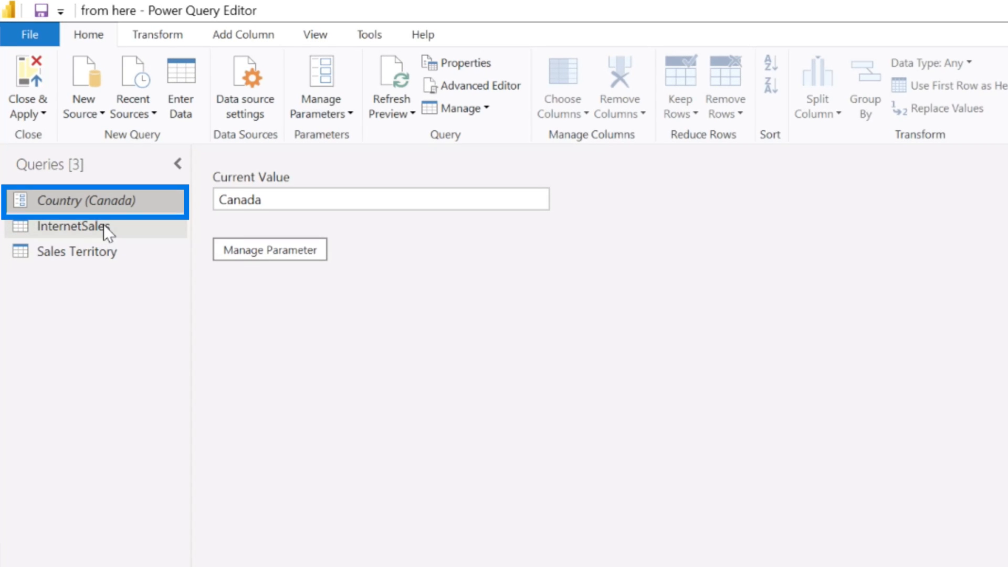
In InternetSales' Advanced Editor, define isCountryList wrapping Country as {Country} when it isn't a list
{"action": "left_click", "coordinate": [77, 226]}
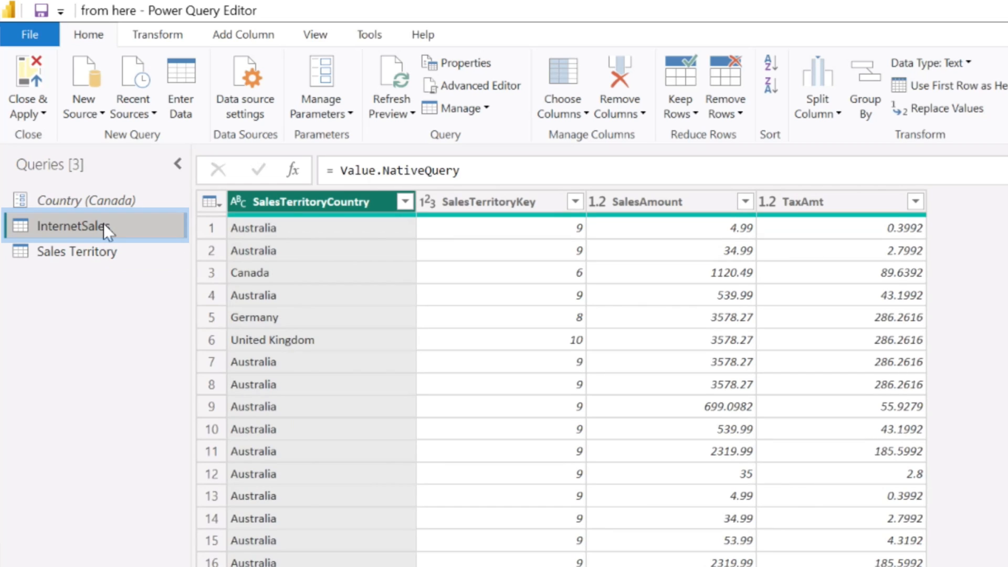
{"action": "left_click", "coordinate": [479, 85]}
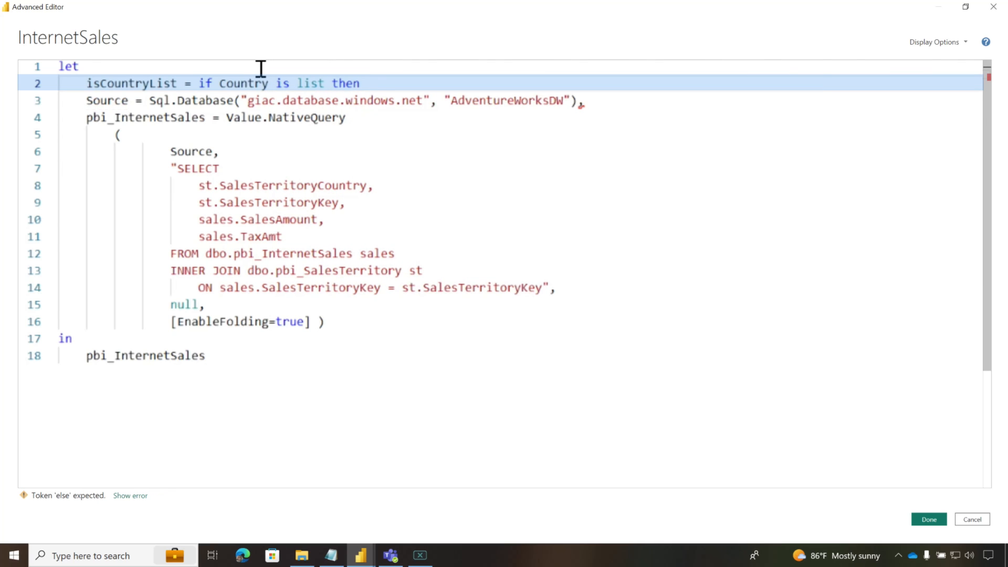
{"action": "type", "text": "Country else"}
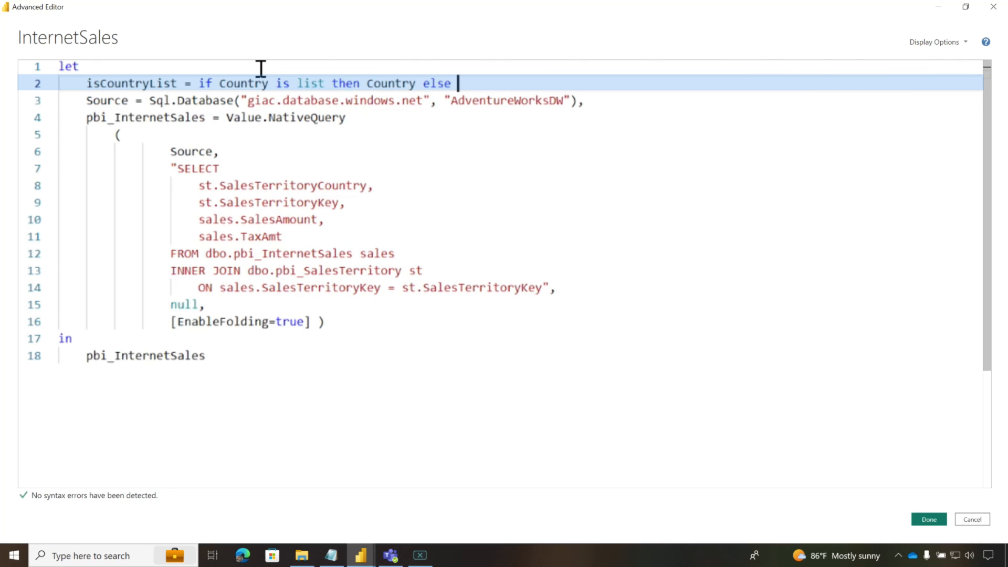
{"action": "type", "text": "{Country"}
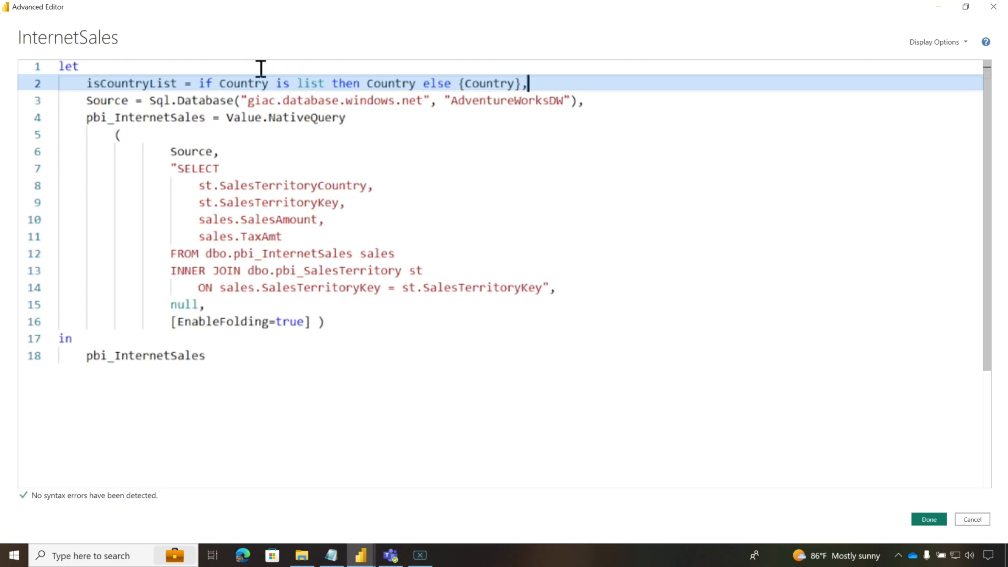
{"action": "type", "text": ","}
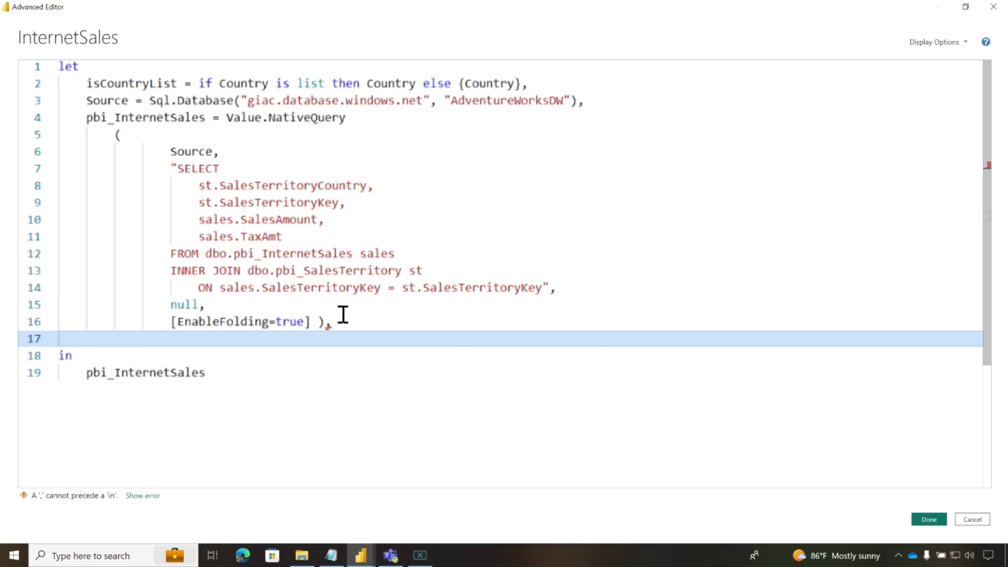
Add multiselect = Table.SelectRows with List.Contains(isCountryList, ...) and commit the code
{"action": "type", "text": "multiselect = Table.SelectRows(pbi_InternetSales, each List.Contains(isCountryList, [SalesTerritoryCountry] ))"}
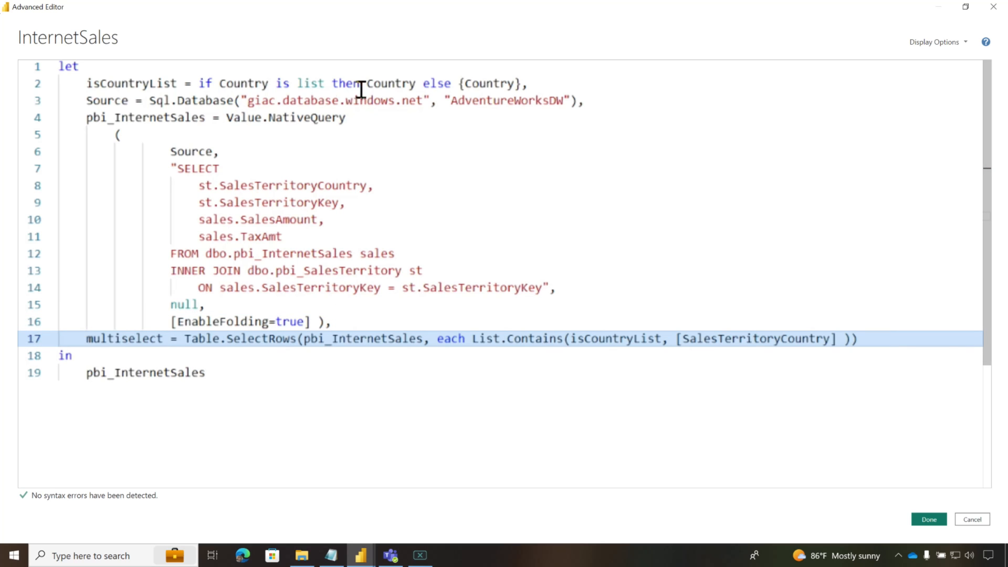
{"action": "mouse_move", "coordinate": [187, 330]}
{"action": "type", "text": "multiselect"}
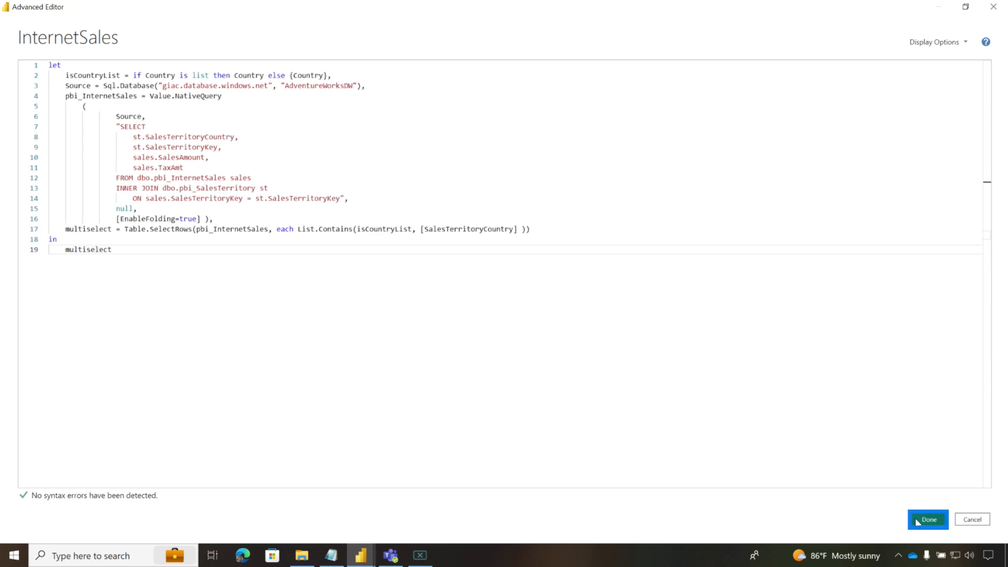
{"action": "left_click", "coordinate": [927, 520]}
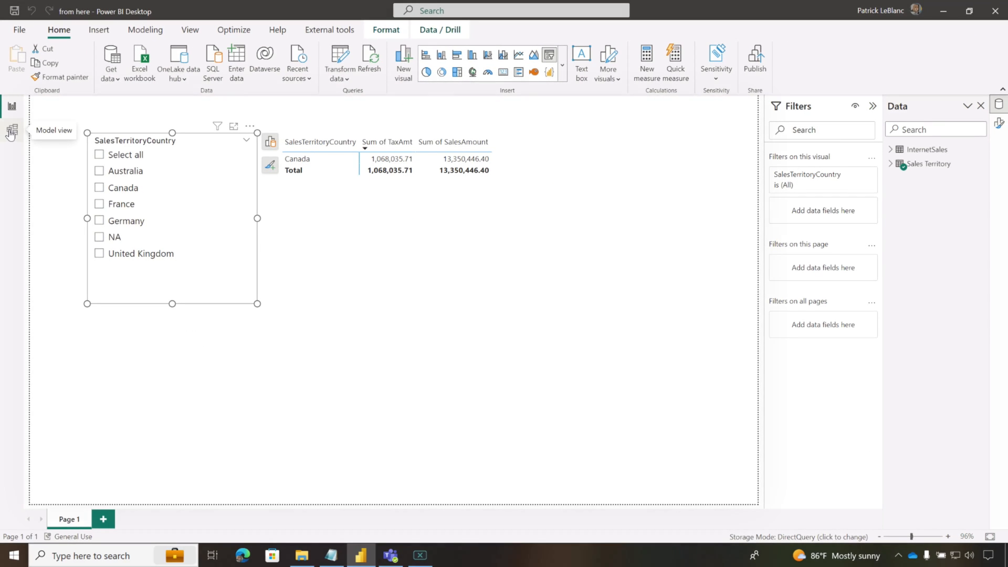
In Model view, enable Multi-select on SalesTerritoryCountry's Country parameter binding
{"action": "left_click", "coordinate": [323, 160]}
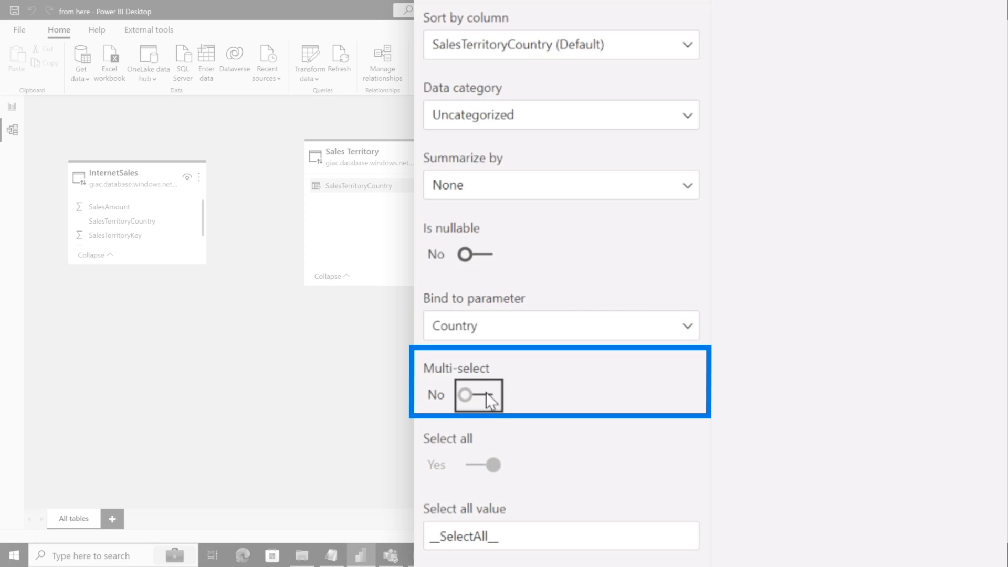
{"action": "left_click", "coordinate": [479, 395]}
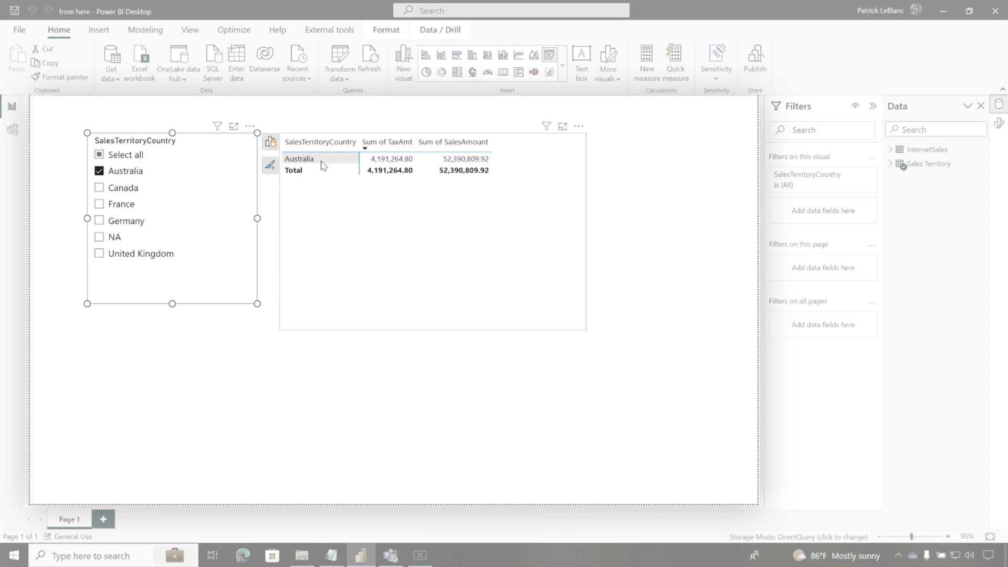
Tick Canada and France, then Select all, in the country slicer to test the filtering
{"action": "left_click", "coordinate": [99, 188]}
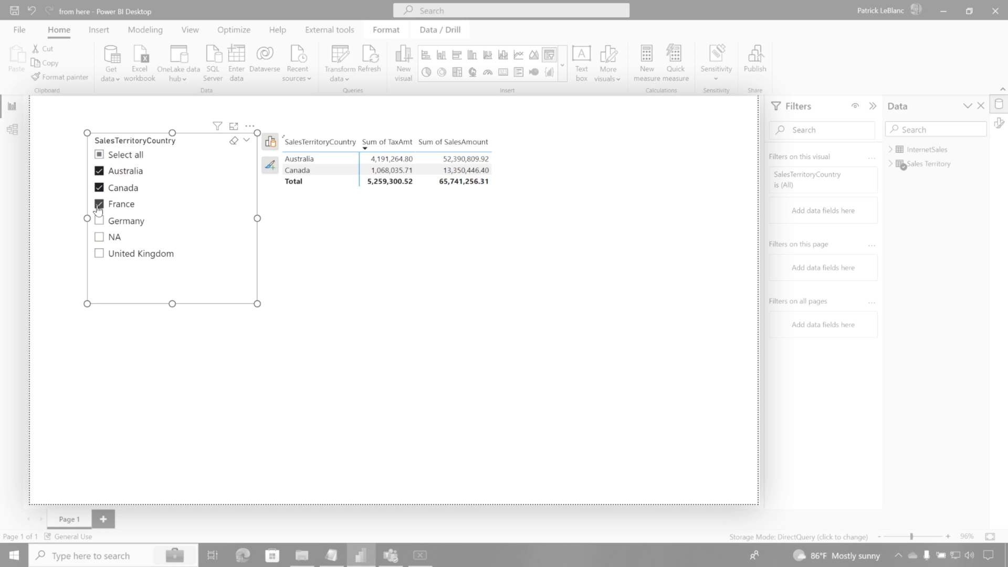
{"action": "left_click", "coordinate": [98, 203]}
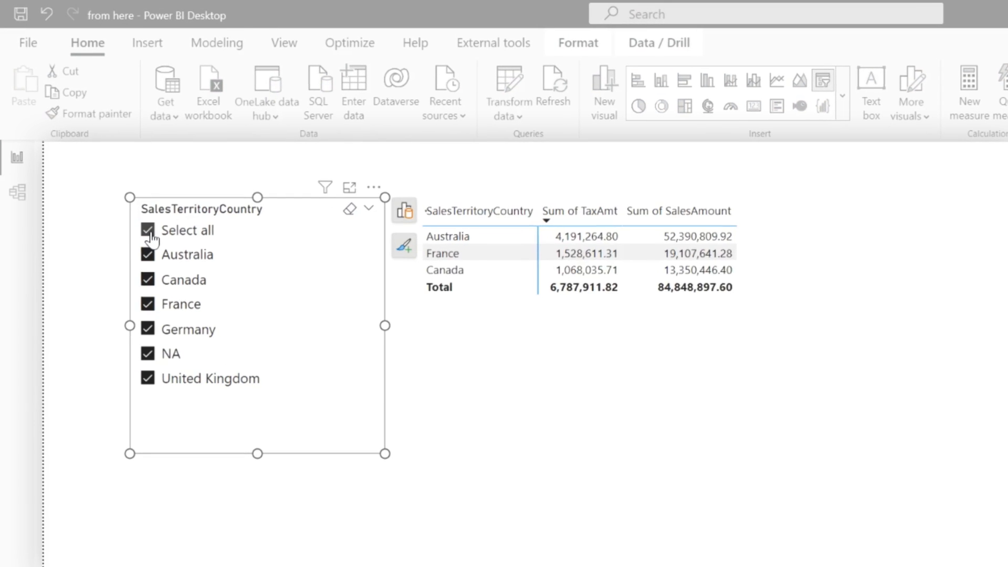
{"action": "left_click", "coordinate": [18, 193]}
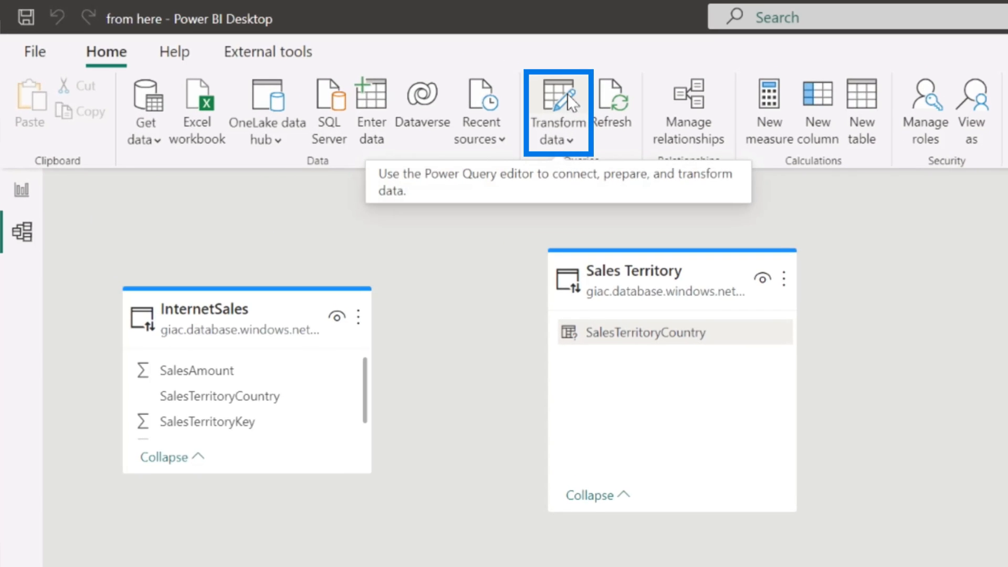
In InternetSales' Advanced Editor, add isSelectAll = if List.Contains(isCountryList, "__SelectAll__") then true else false
{"action": "left_click", "coordinate": [557, 109]}
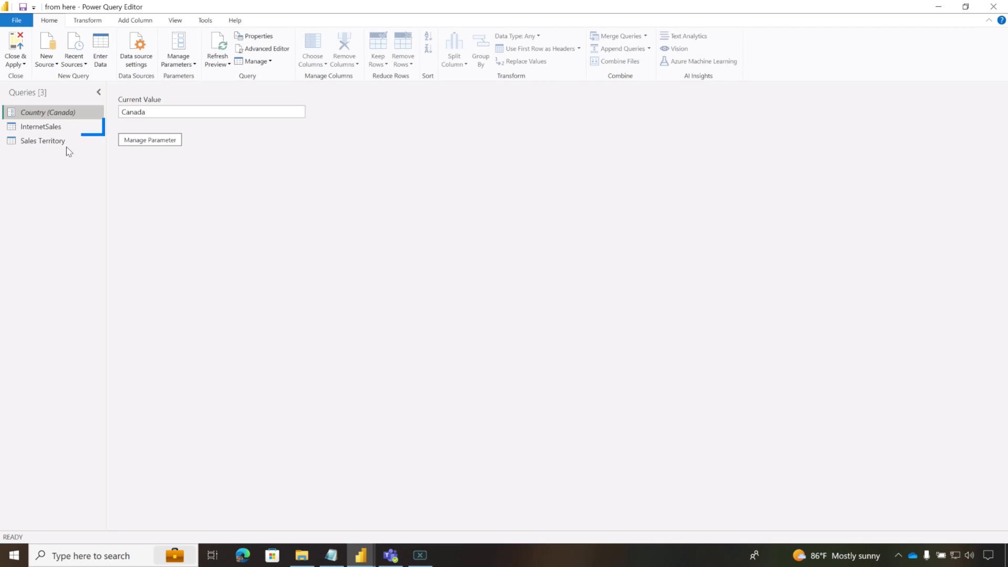
{"action": "right_click", "coordinate": [41, 126]}
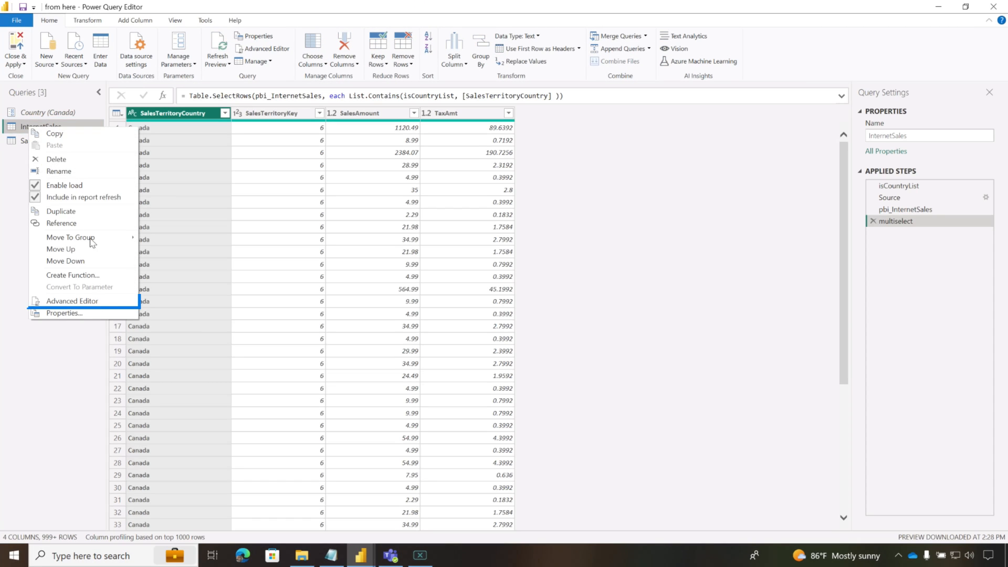
{"action": "left_click", "coordinate": [71, 302]}
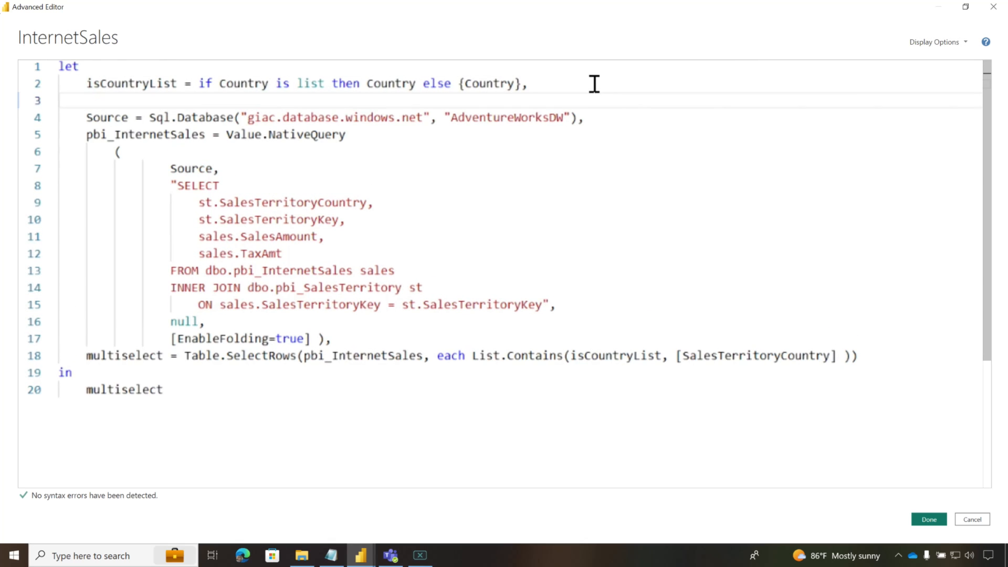
{"action": "type", "text": "isSelectAll"}
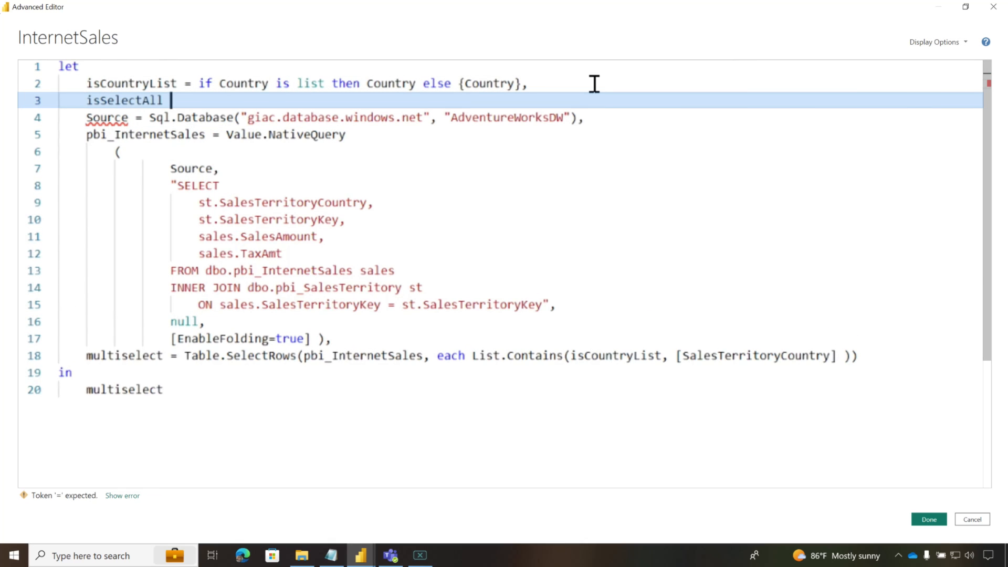
{"action": "type", "text": "= if List.Contains"}
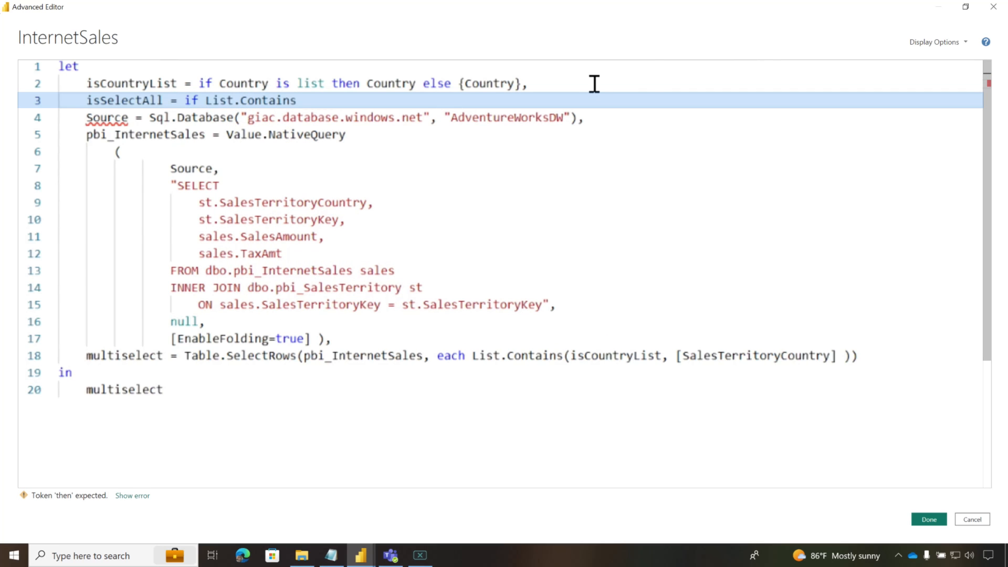
{"action": "type", "text": "isCountryList, \"__\""}
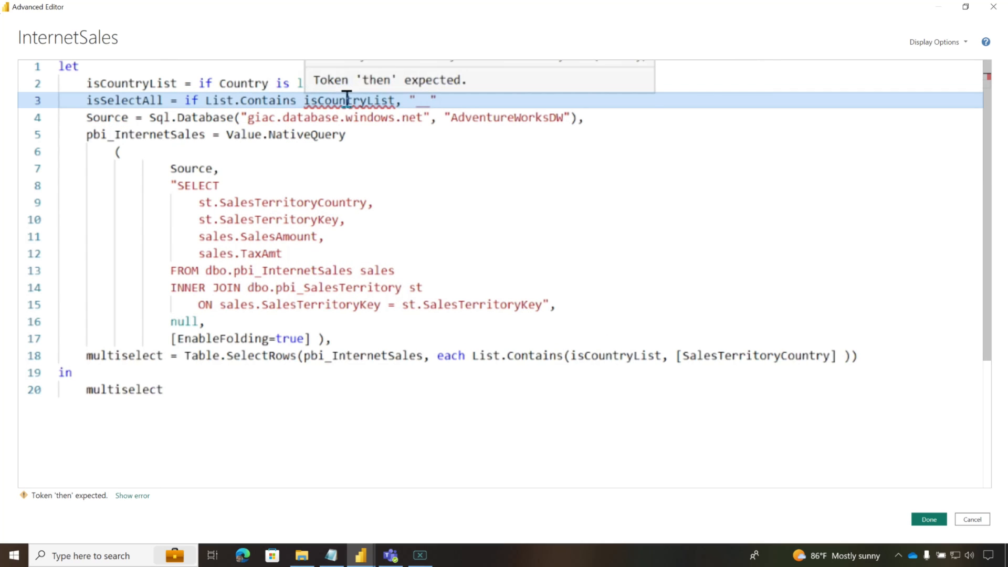
{"action": "type", "text": "SelectAll__"}
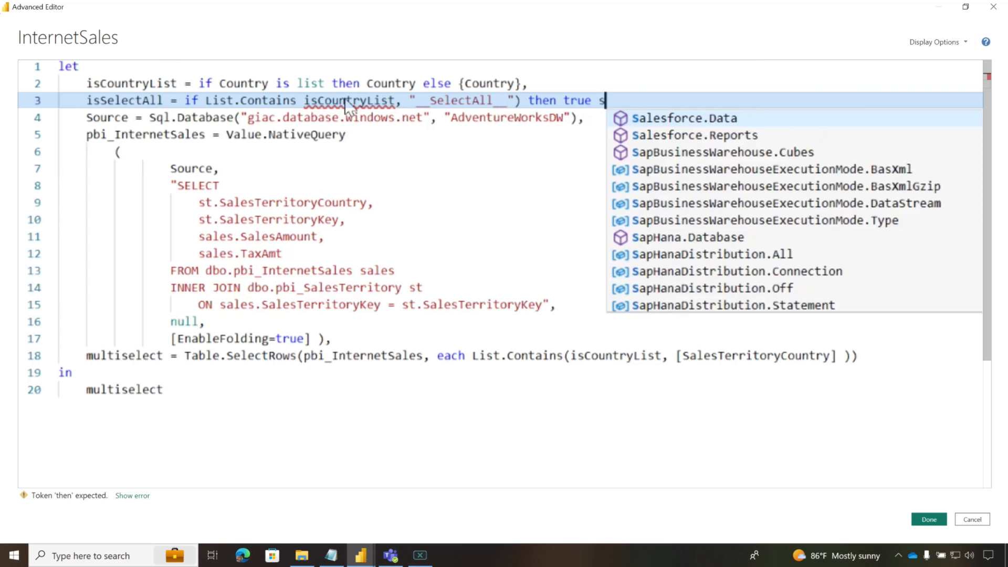
{"action": "type", "text": "else false,"}
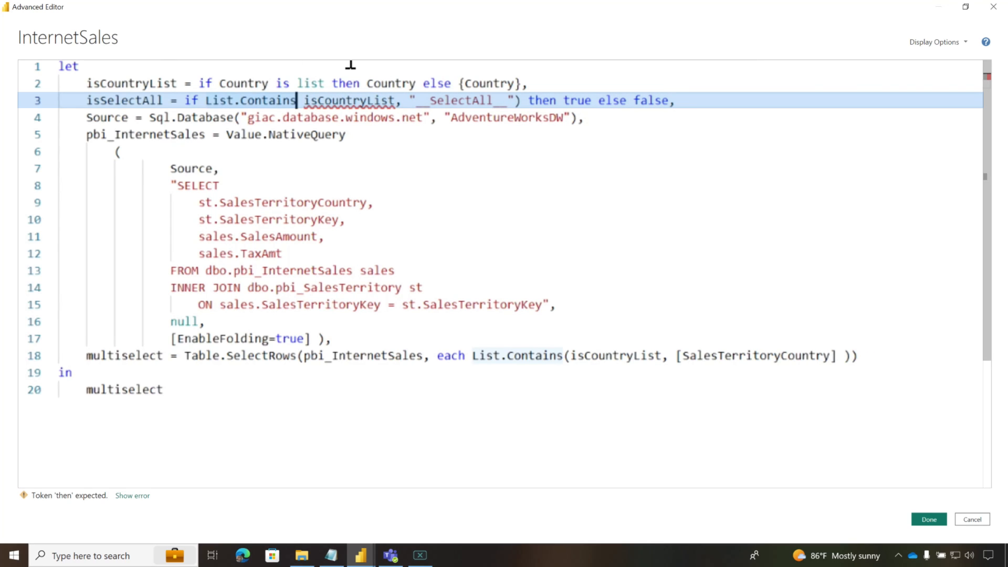
{"action": "type", "text": ")"}
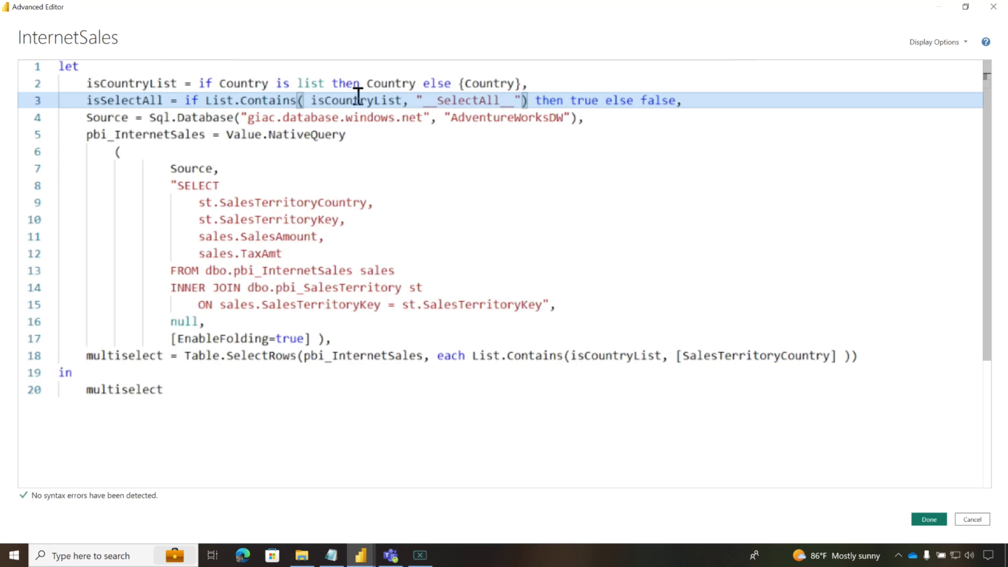
{"action": "mouse_move", "coordinate": [676, 109]}
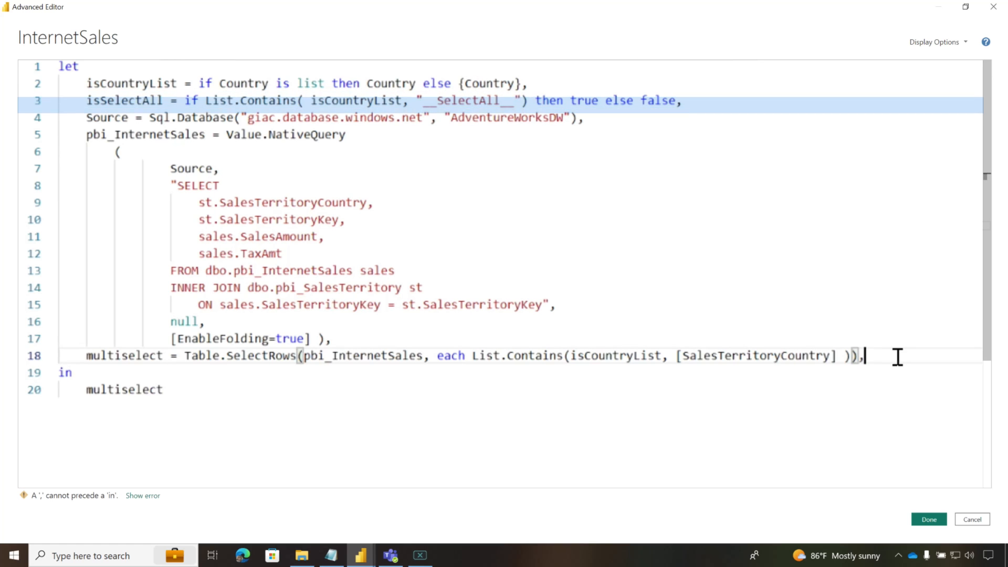
Add output = if isSelectAll then pbi_InternetSales else multiselect as the returned step
{"action": "type", "text": "outpu"}
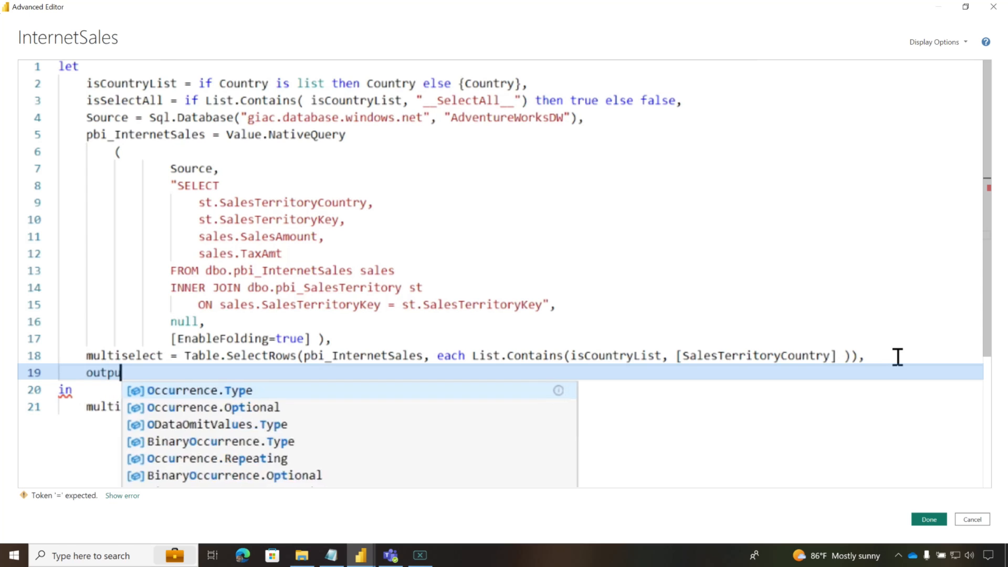
{"action": "type", "text": "="}
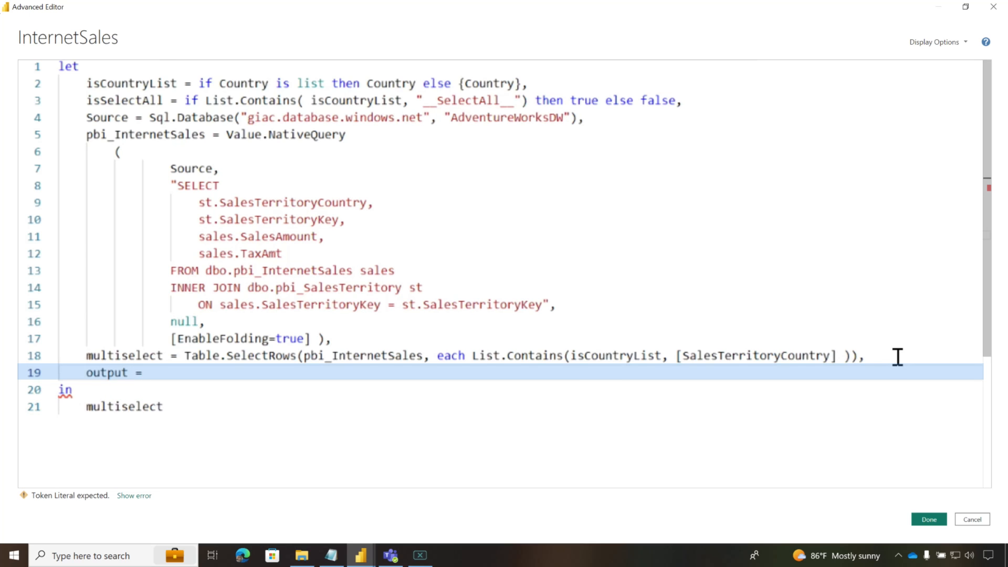
{"action": "type", "text": "if isSelectAll then"}
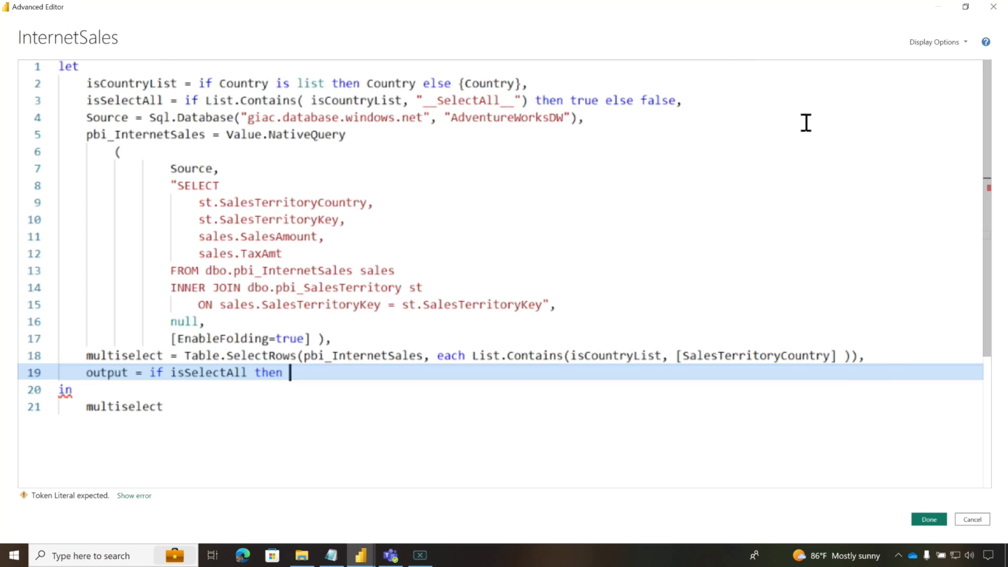
{"action": "double_click", "coordinate": [146, 135]}
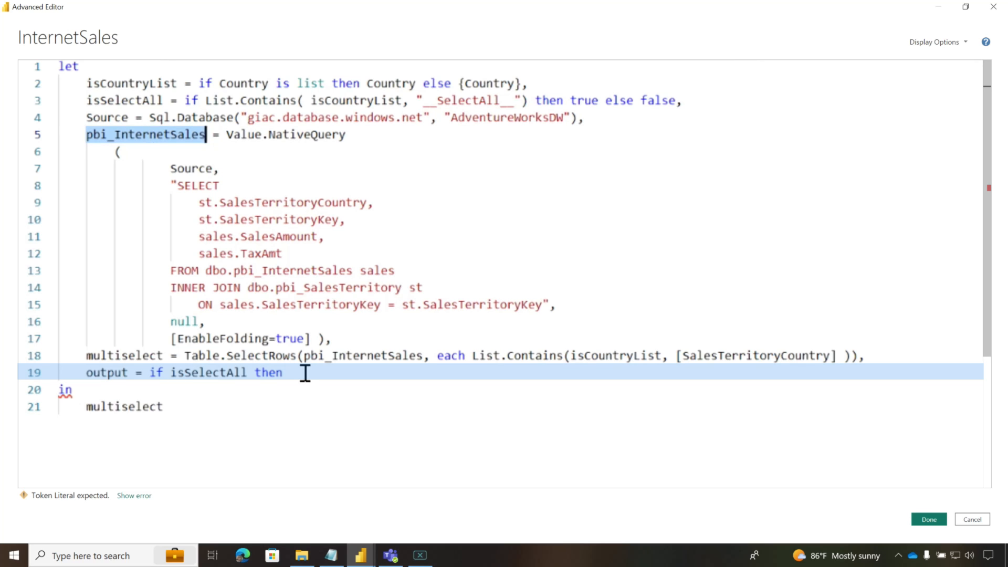
{"action": "type", "text": "pbi_InternetSales else multiselect"}
{"action": "left_click", "coordinate": [519, 407]}
{"action": "type", "text": "output"}
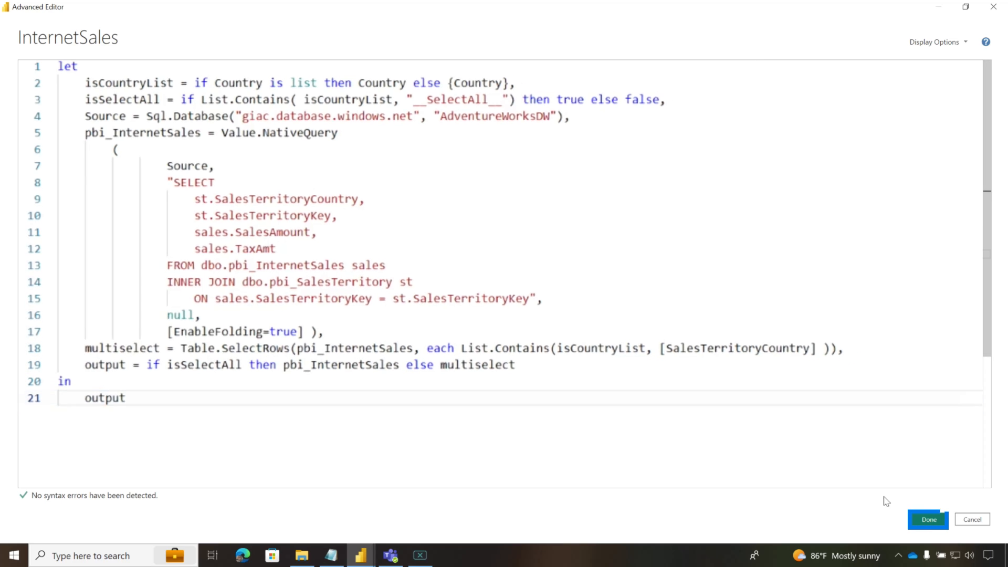
Commit the code, Close & Apply, and tick Select all so the table lists all five countries
{"action": "left_click", "coordinate": [927, 520]}
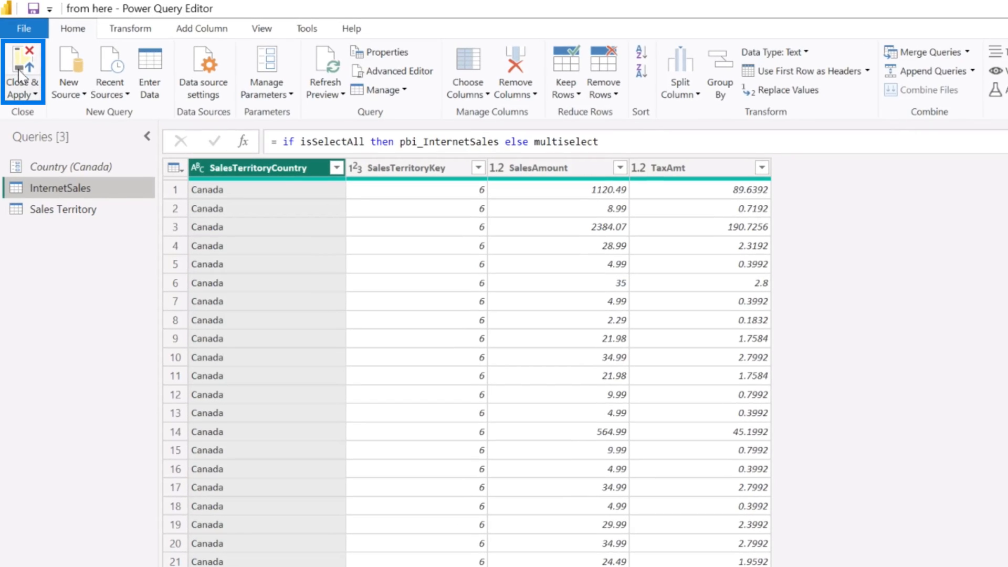
{"action": "left_click", "coordinate": [22, 70]}
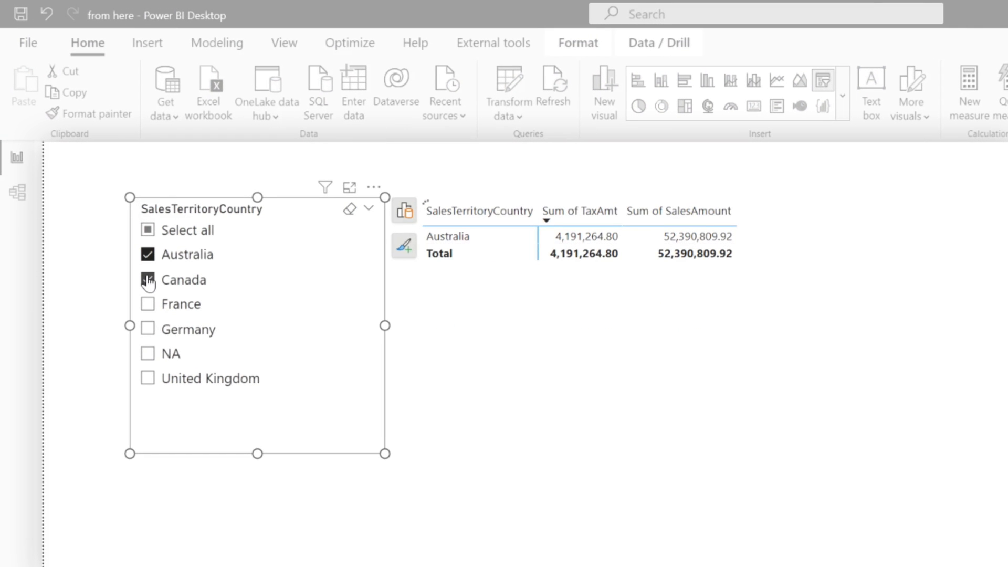
{"action": "left_click", "coordinate": [148, 230]}
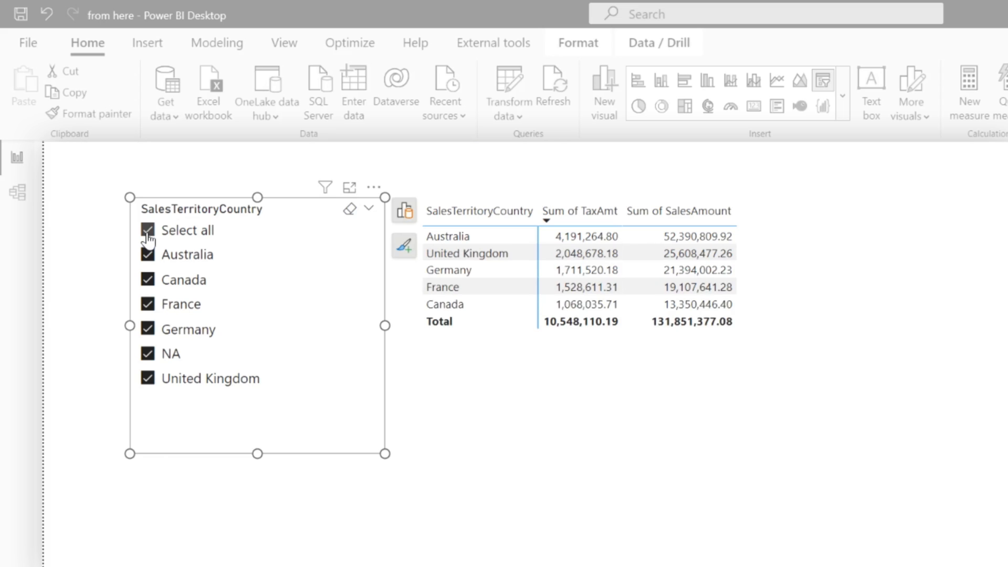